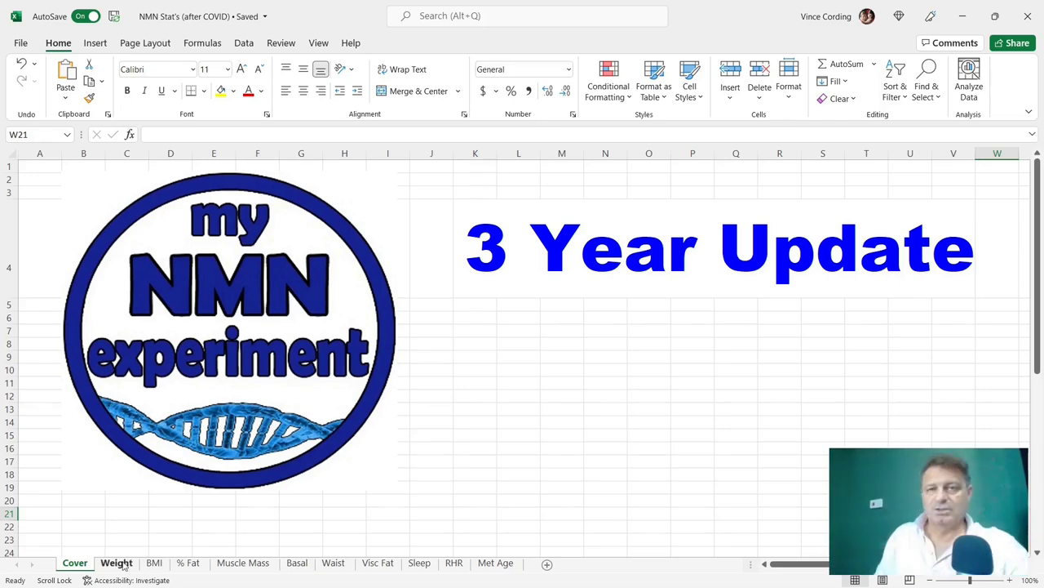
# Show the Weight sheet with kg and lb readings through May-22
pyautogui.click(116, 562)
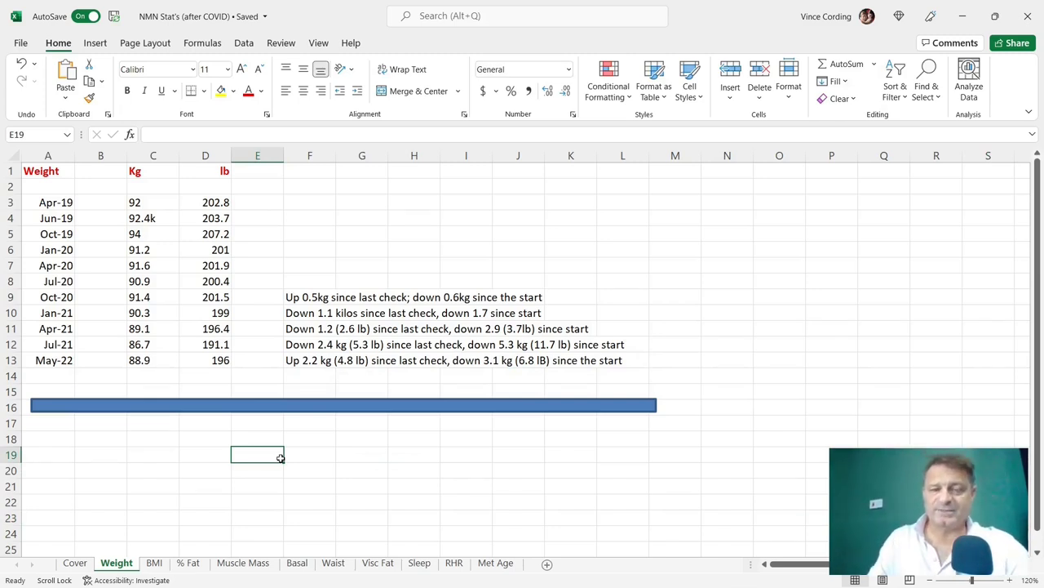
pyautogui.click(833, 516)
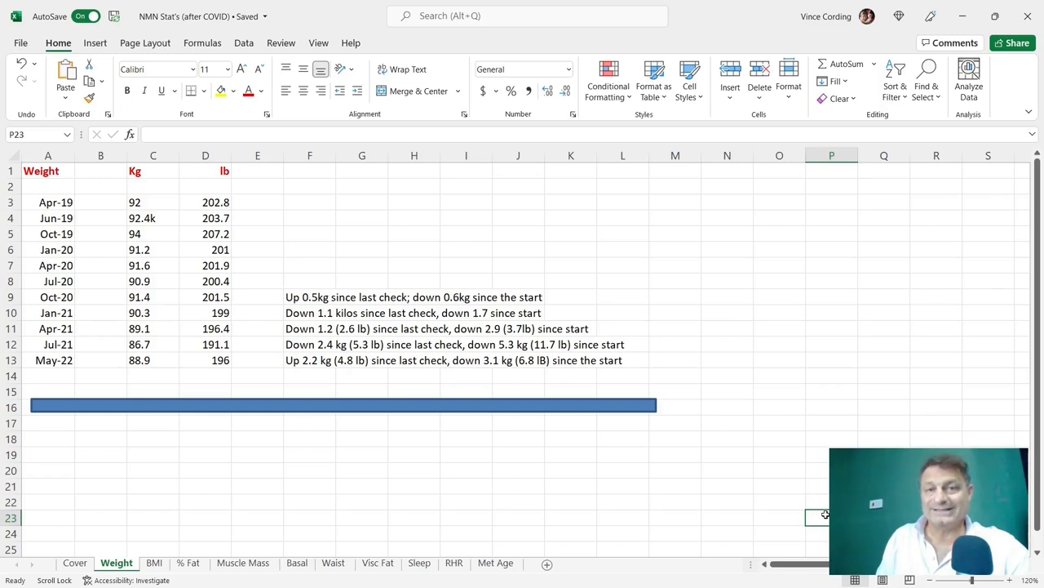
# Show the BMI sheet with the May-22 reading of 28.9 and its comment uncovered
pyautogui.click(153, 561)
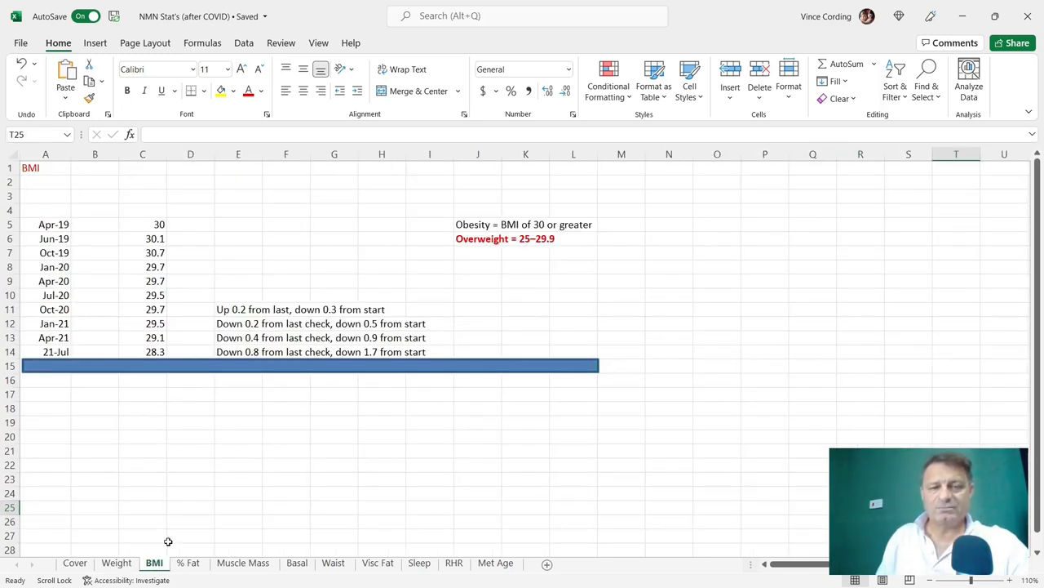
pyautogui.moveTo(271, 366)
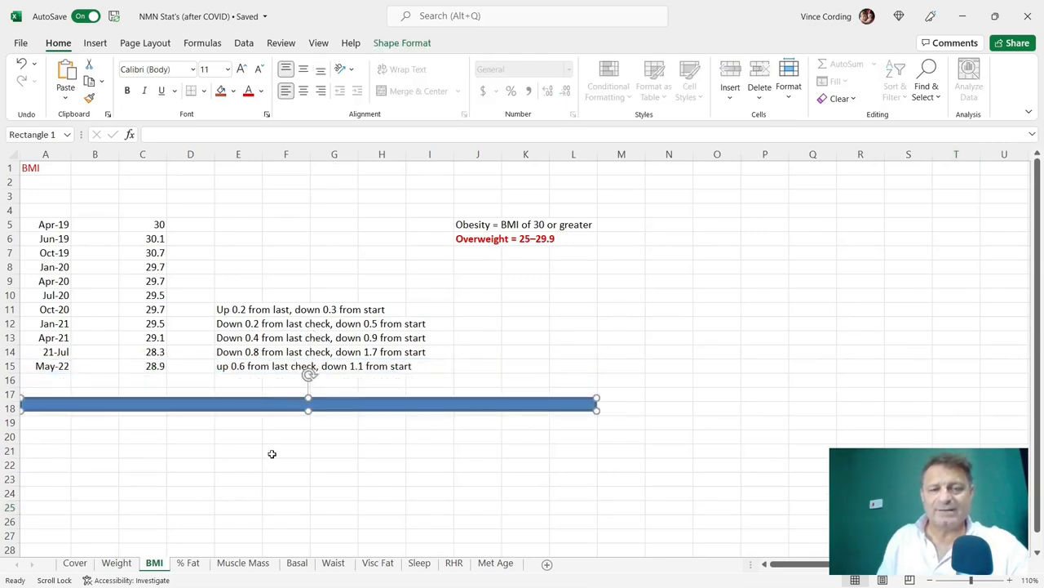
pyautogui.click(285, 452)
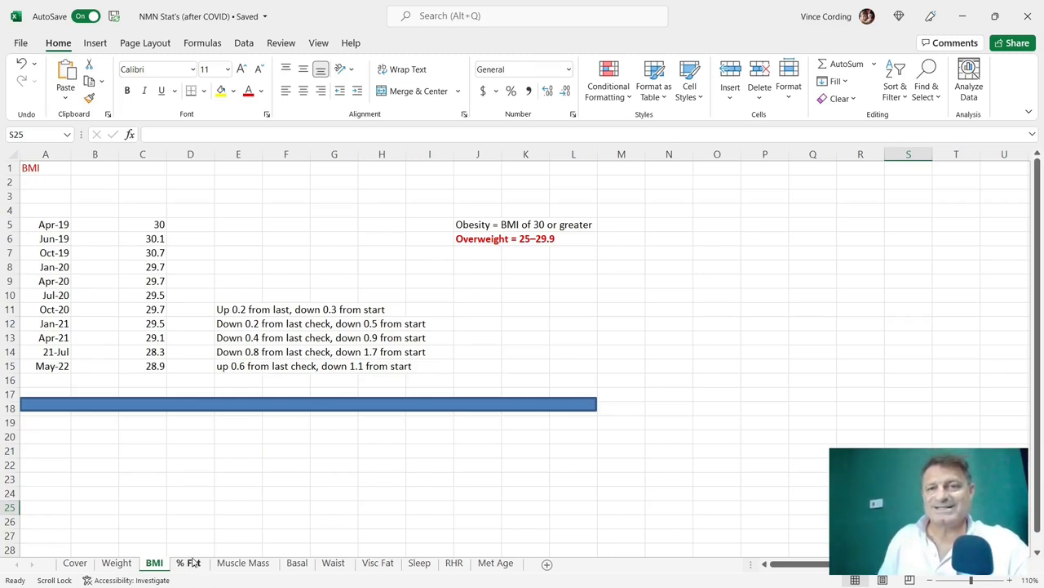
# Show the % Fat sheet with the May-22 fat mass reading of 25.20%
pyautogui.click(193, 562)
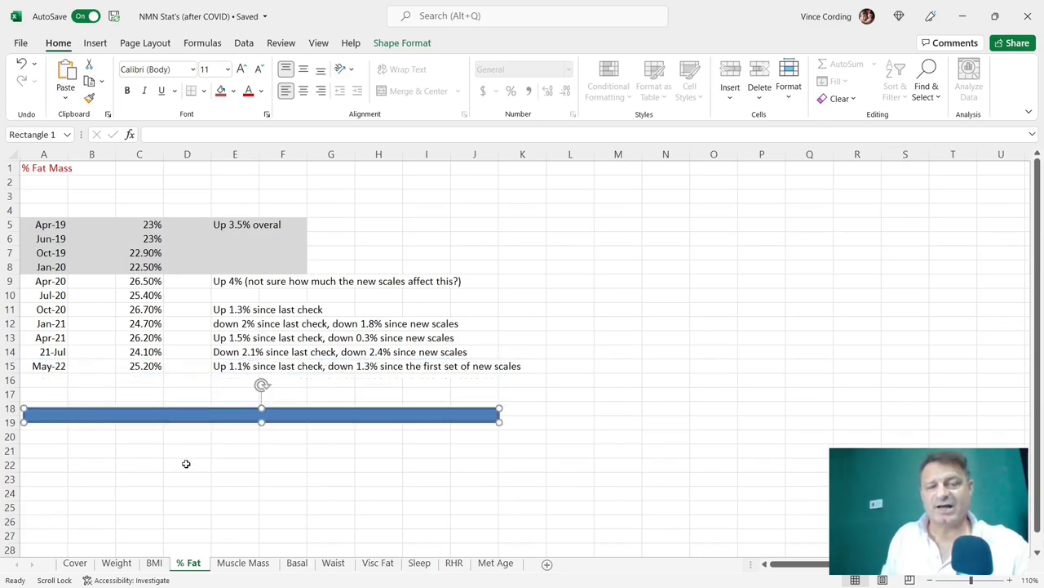
pyautogui.click(186, 464)
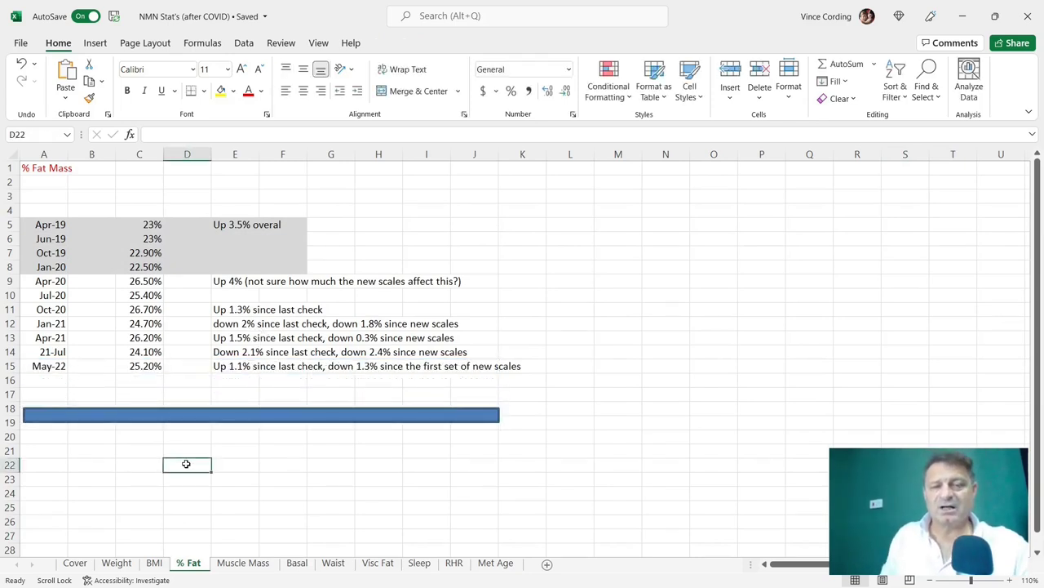
pyautogui.moveTo(389, 375)
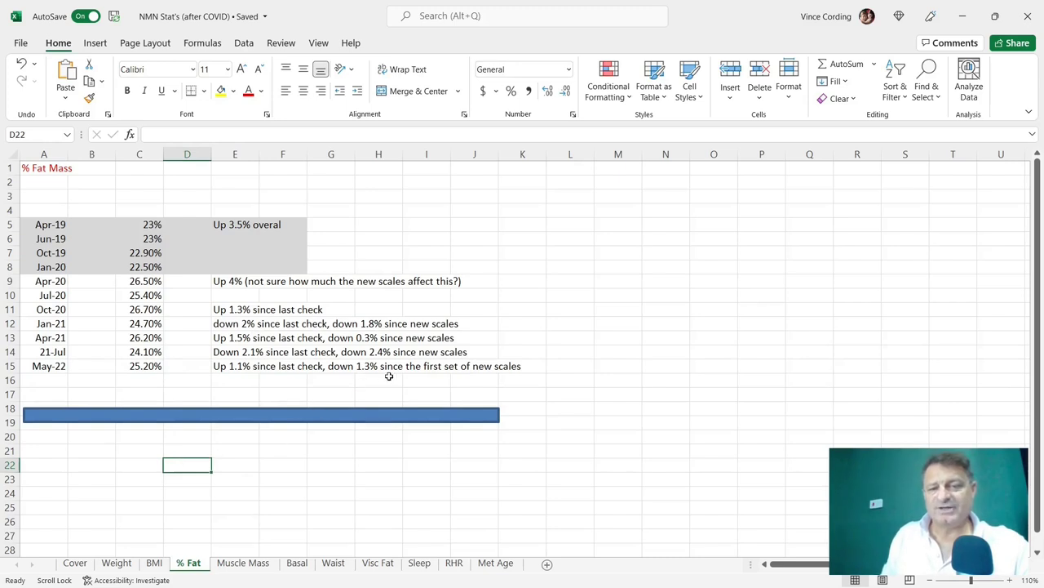
pyautogui.moveTo(506, 408)
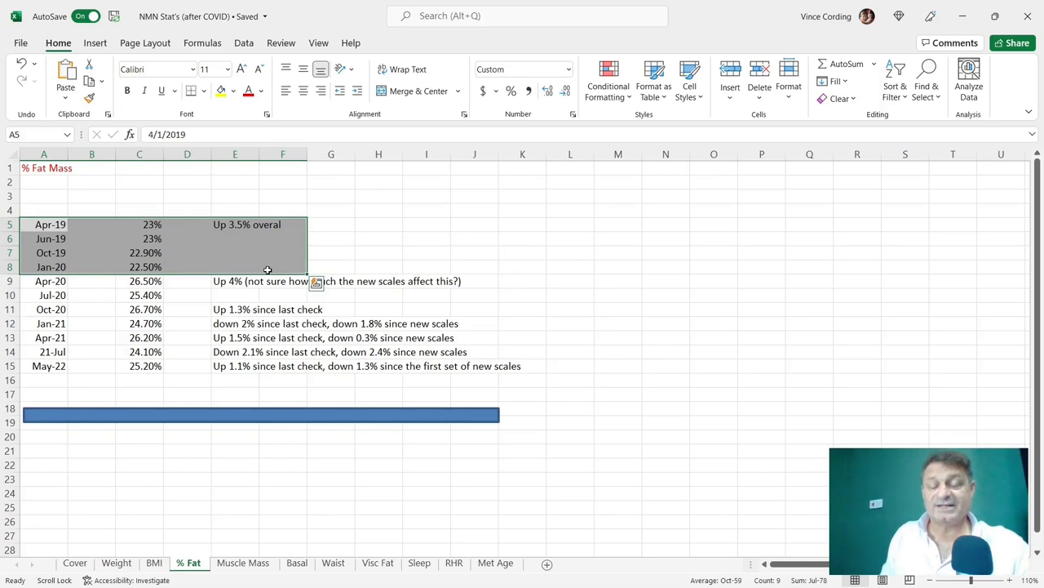
pyautogui.moveTo(377, 271)
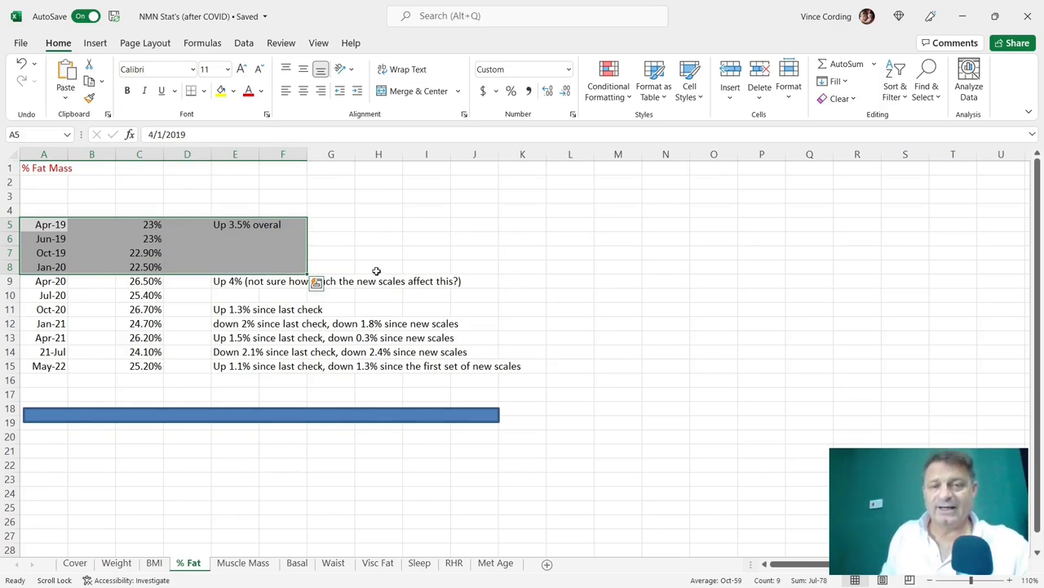
pyautogui.click(379, 267)
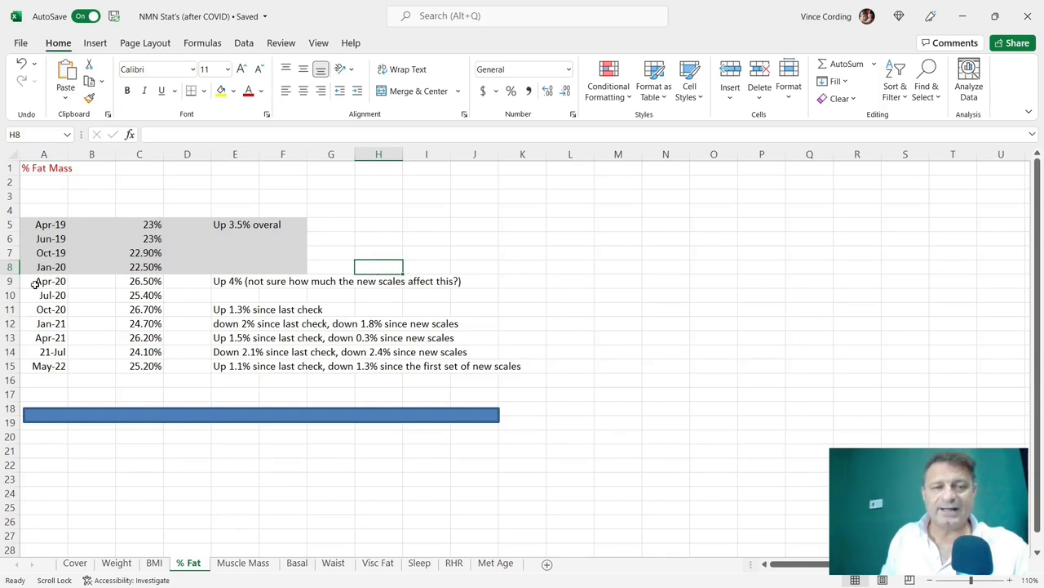
pyautogui.click(44, 280)
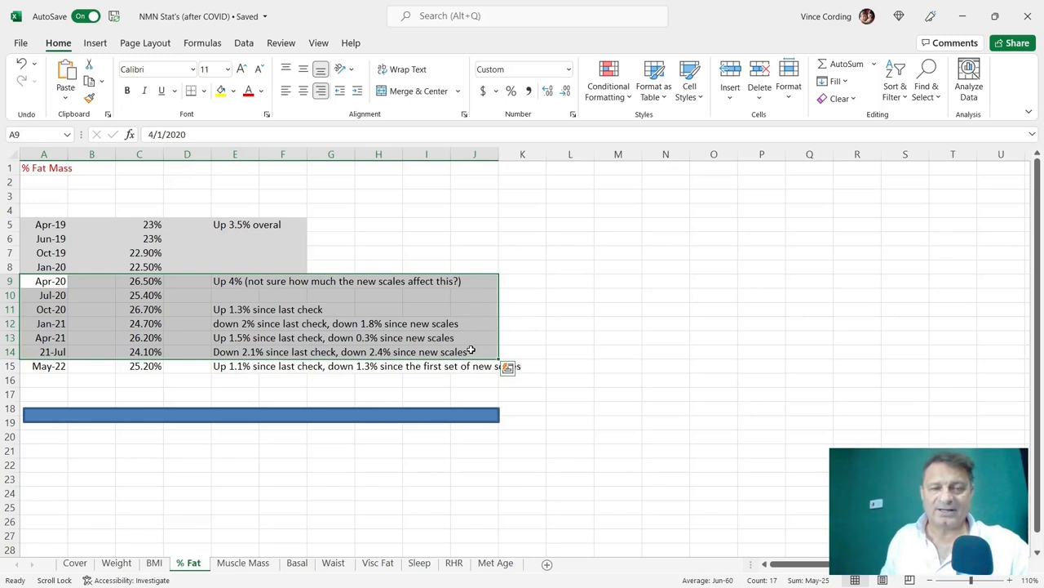
pyautogui.click(44, 365)
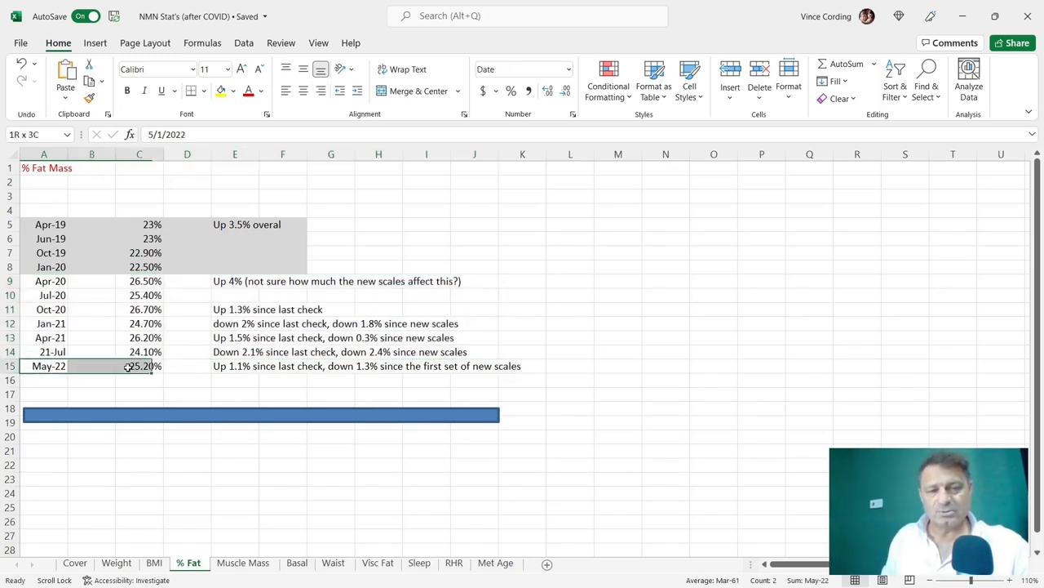
pyautogui.moveTo(127, 366); pyautogui.dragTo(522, 365)
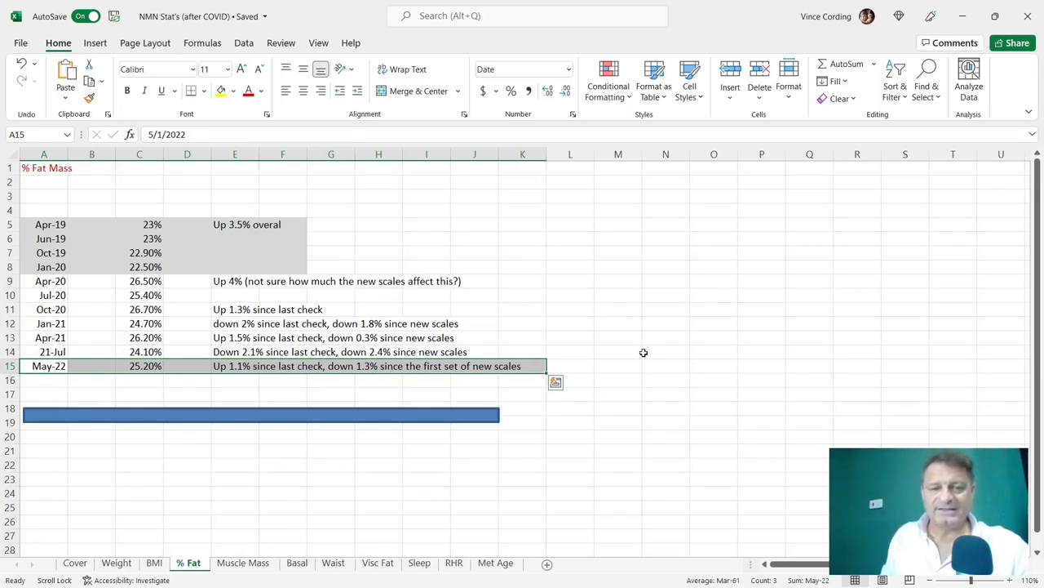
# Show the Muscle Mass sheet with readings through May-22 at 33.9
pyautogui.click(617, 408)
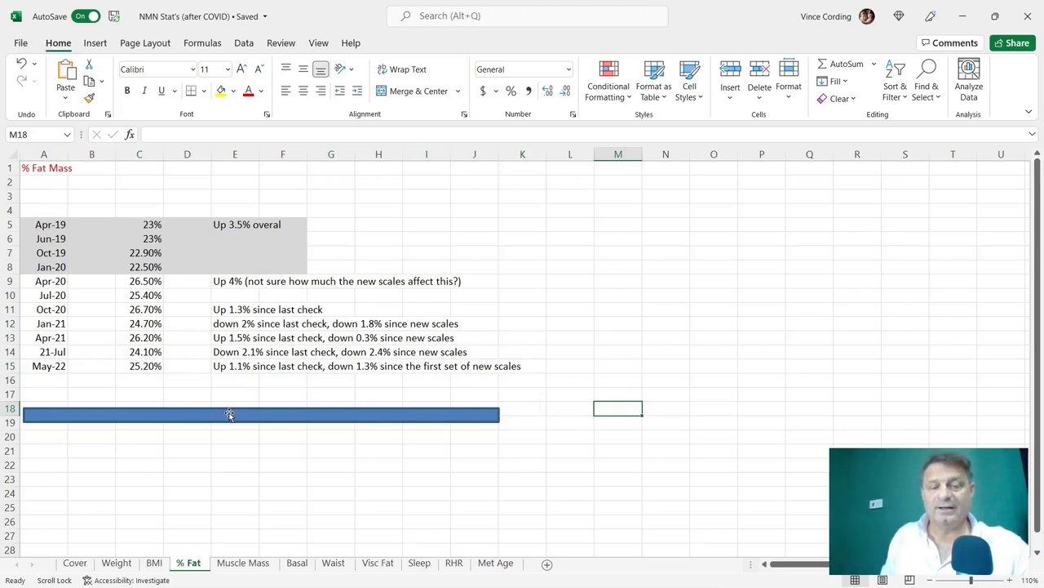
pyautogui.moveTo(348, 501)
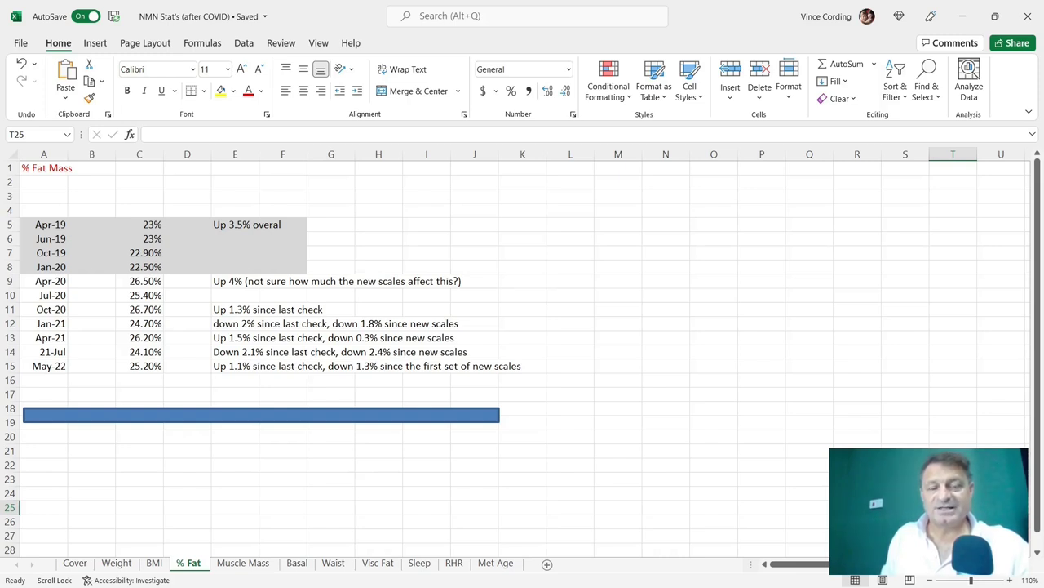
pyautogui.click(243, 561)
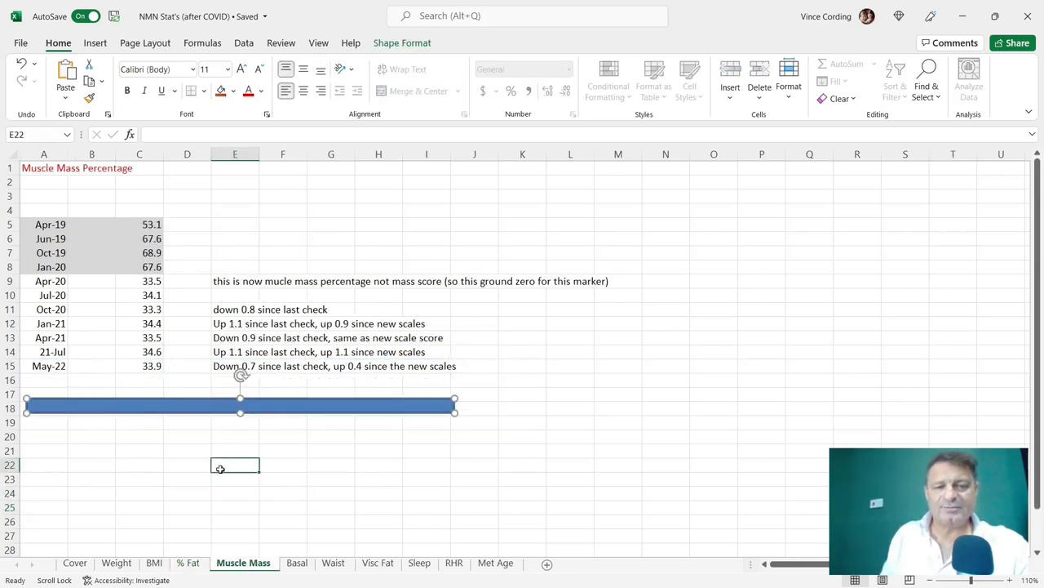
pyautogui.click(235, 463)
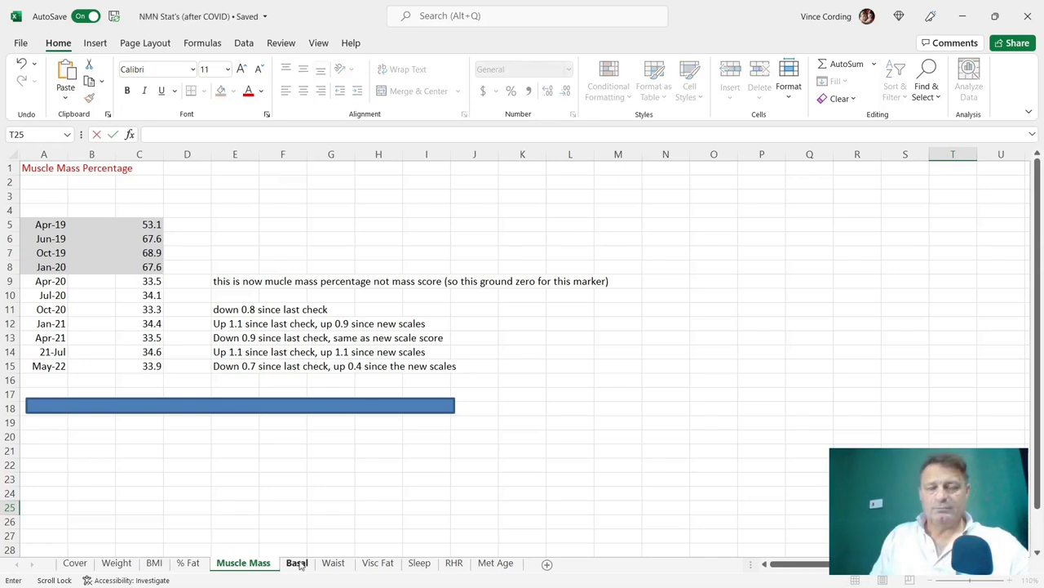
# Show the Basal Metabolic Rate sheet with the May-22 reading of 1811
pyautogui.click(297, 561)
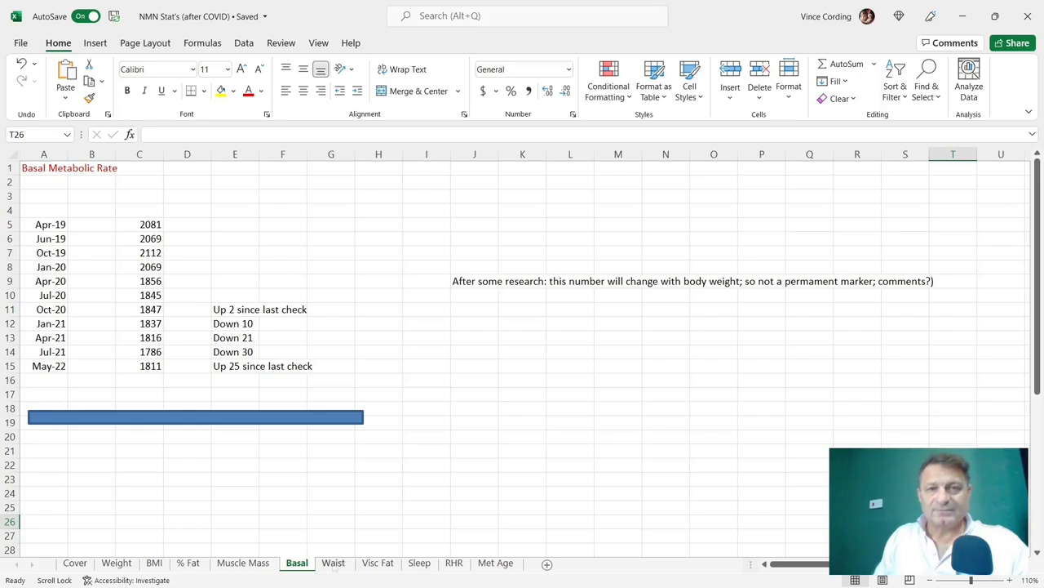
# Move the cover bar down on the Waist sheet to reveal the May-22 reading of 35.5
pyautogui.click(333, 561)
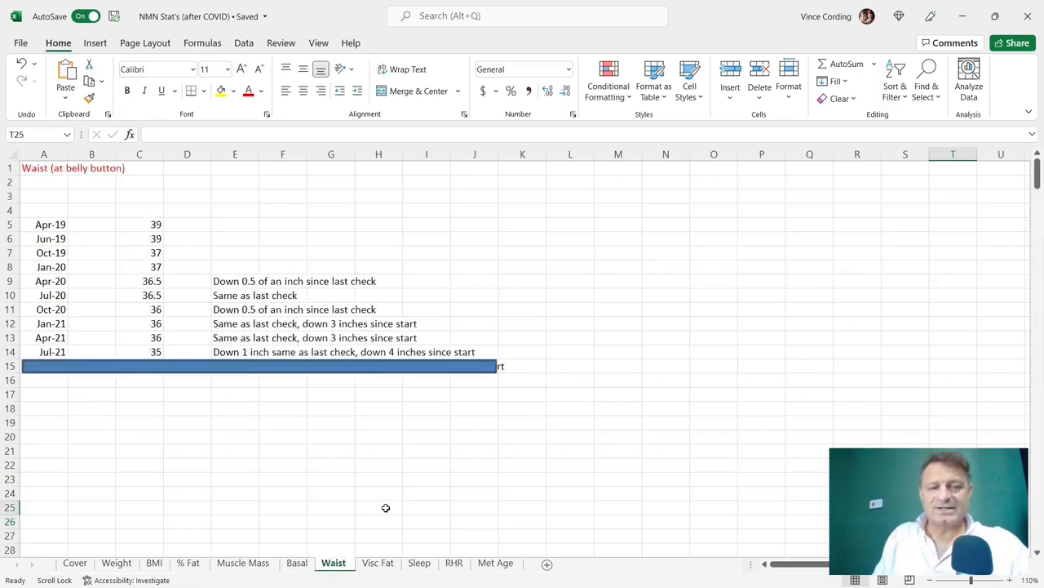
pyautogui.moveTo(385, 374)
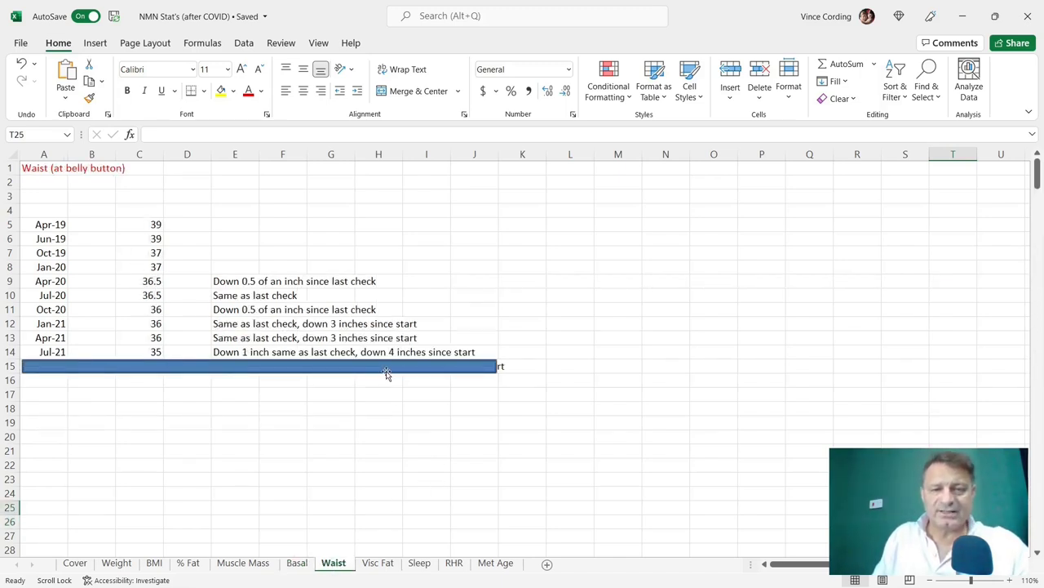
pyautogui.click(261, 393)
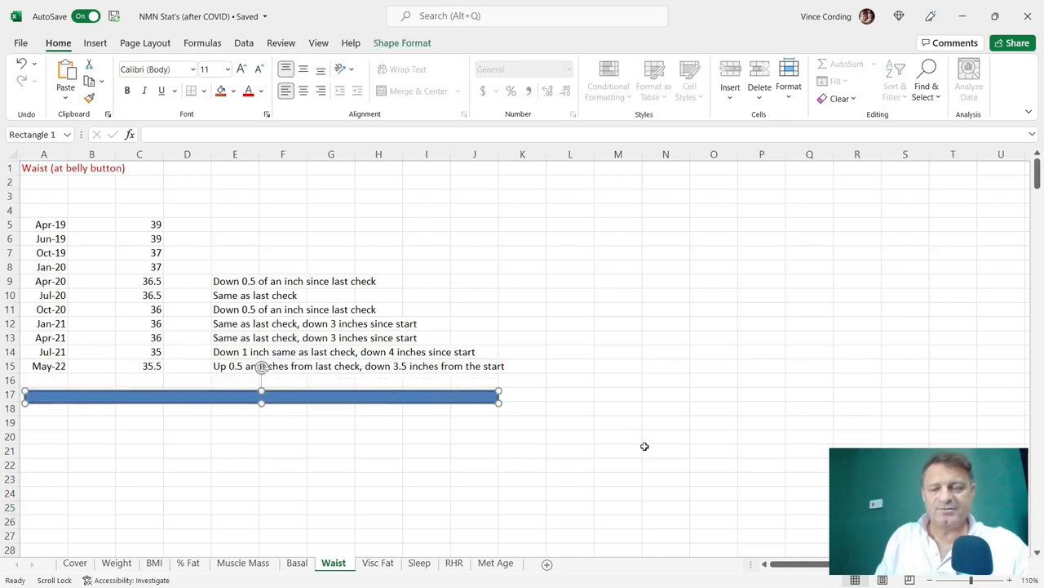
pyautogui.click(665, 451)
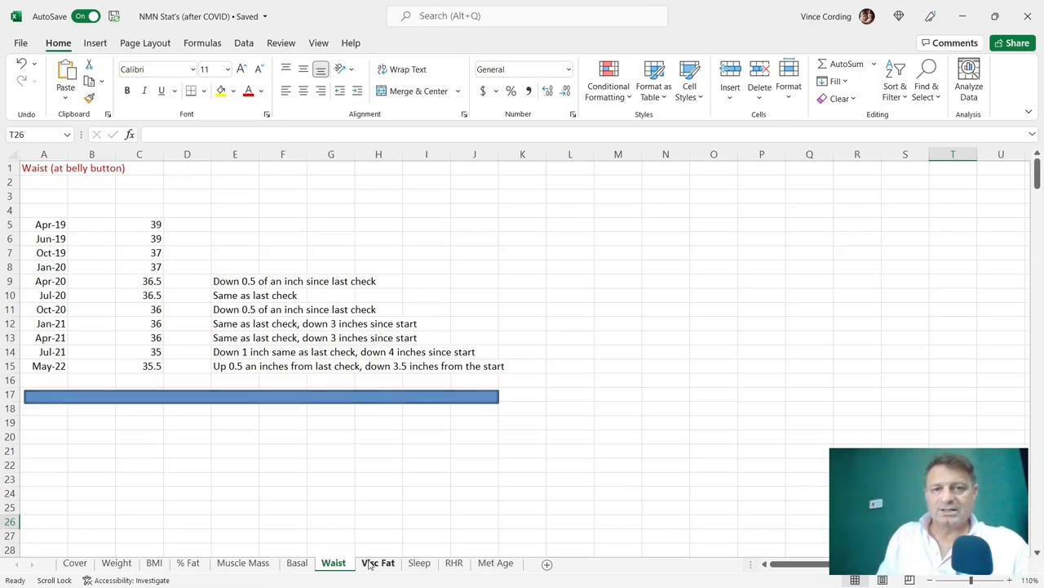
# Show the Visceral Fat sheet with the May-22 reading of 14
pyautogui.click(379, 562)
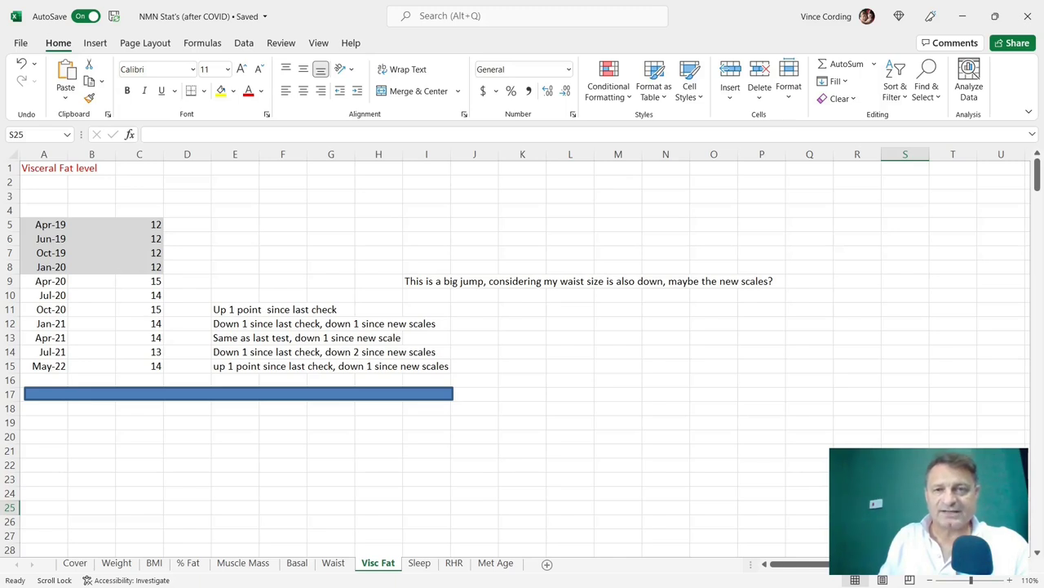
# Reveal the Sleep sheet's latest quarterly averages and check the 1:22 deep and 1:00 REM cells
pyautogui.click(419, 561)
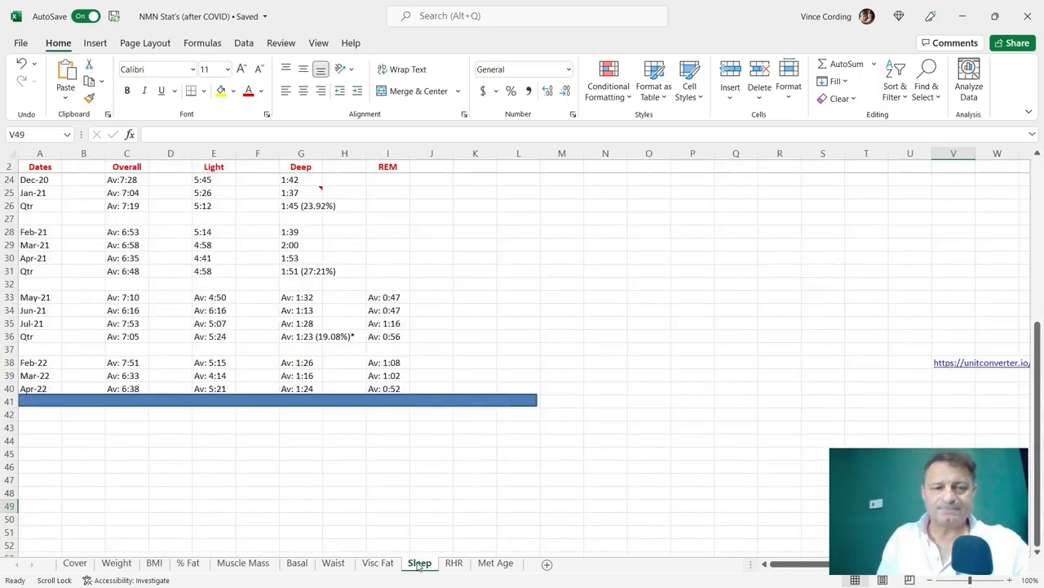
pyautogui.moveTo(405, 509)
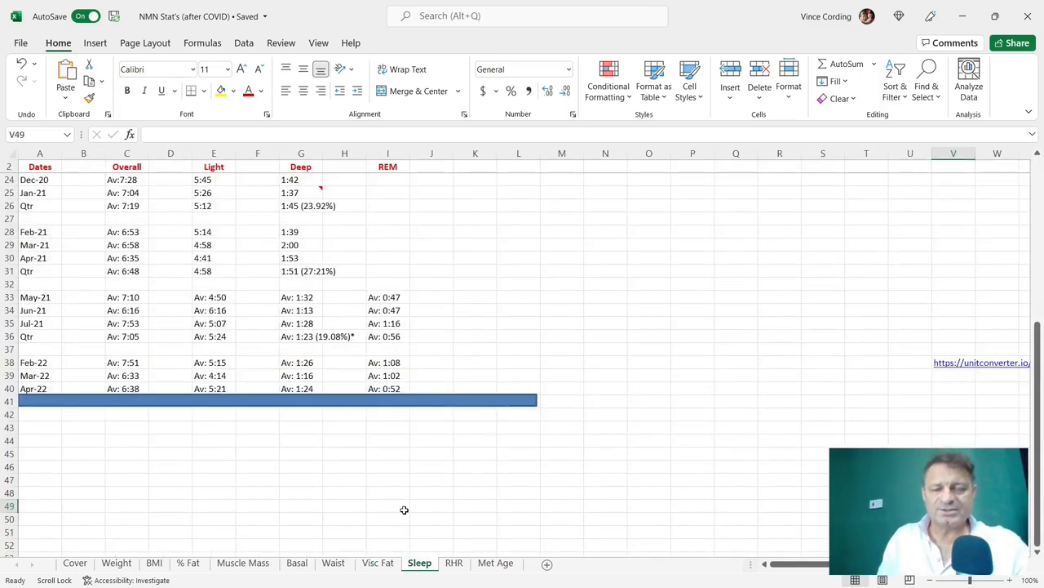
pyautogui.moveTo(480, 418)
pyautogui.write('Av: 7:00')
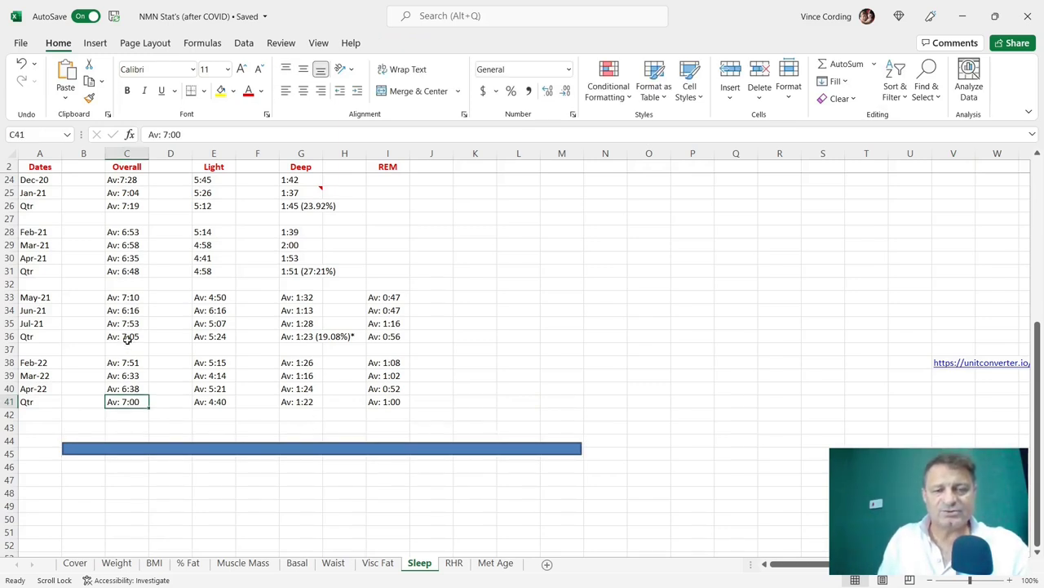
pyautogui.moveTo(156, 346)
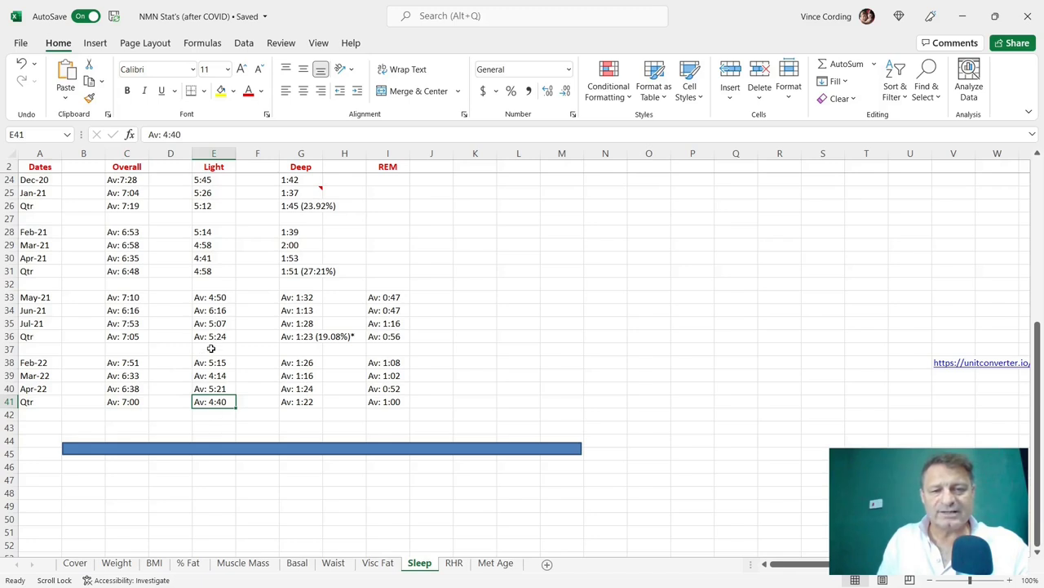
pyautogui.click(212, 336)
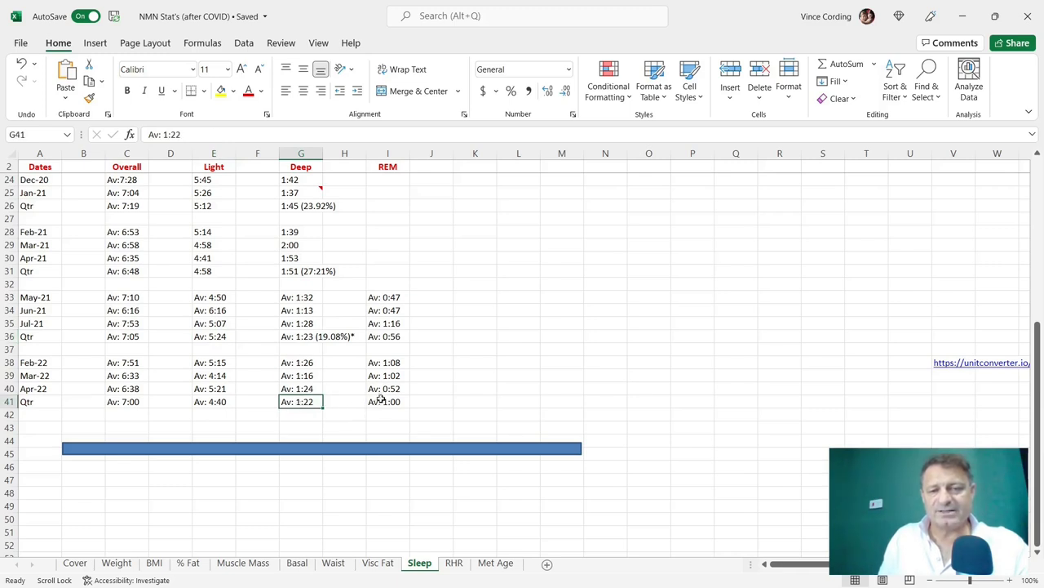
pyautogui.click(389, 374)
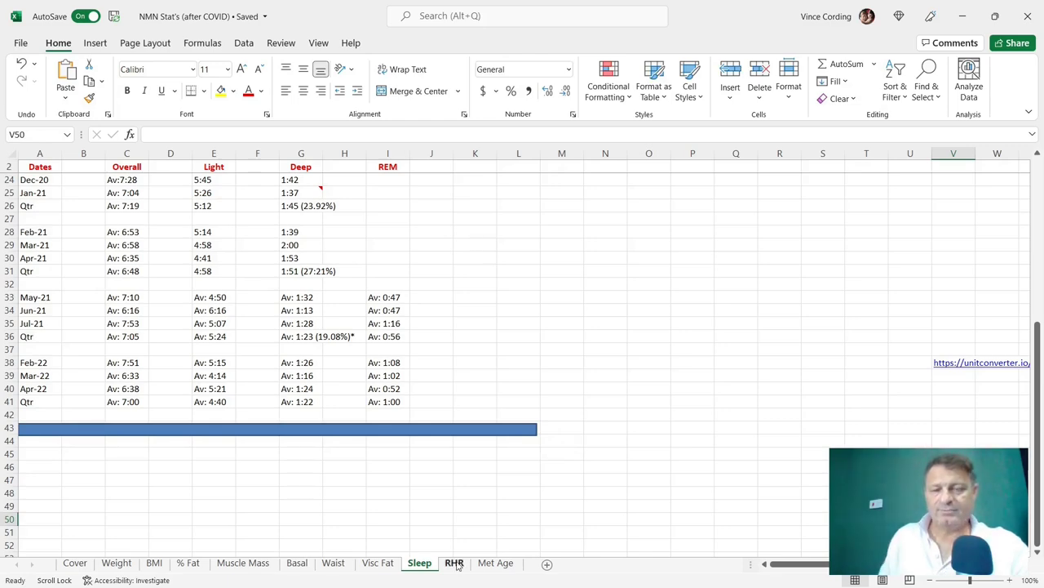
# Move the cover boxes off the RHR sheet to reveal Feb-22 to Apr-22 readings and the 60.25 quarterly average
pyautogui.click(454, 561)
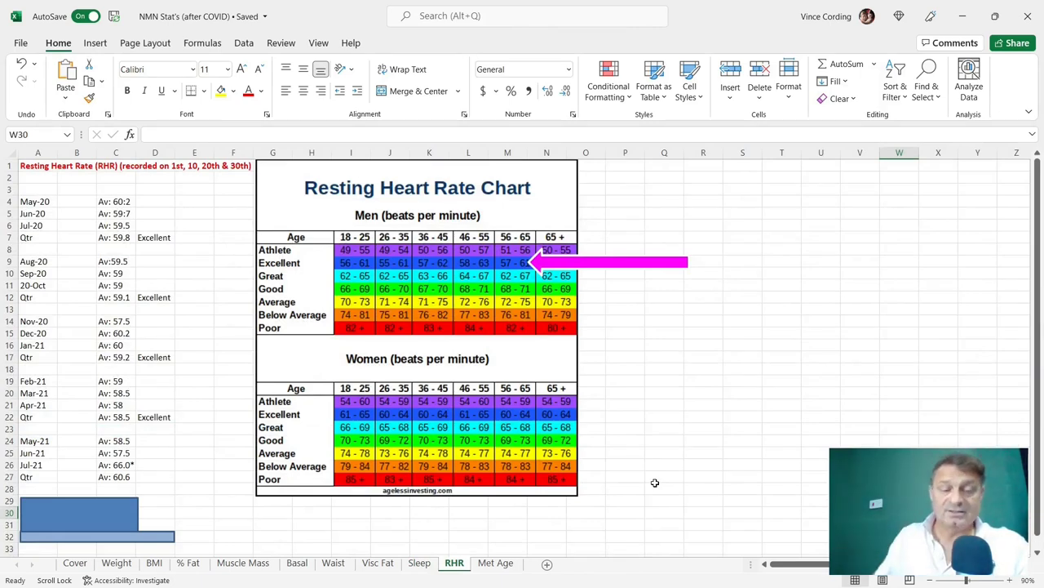
pyautogui.moveTo(137, 552)
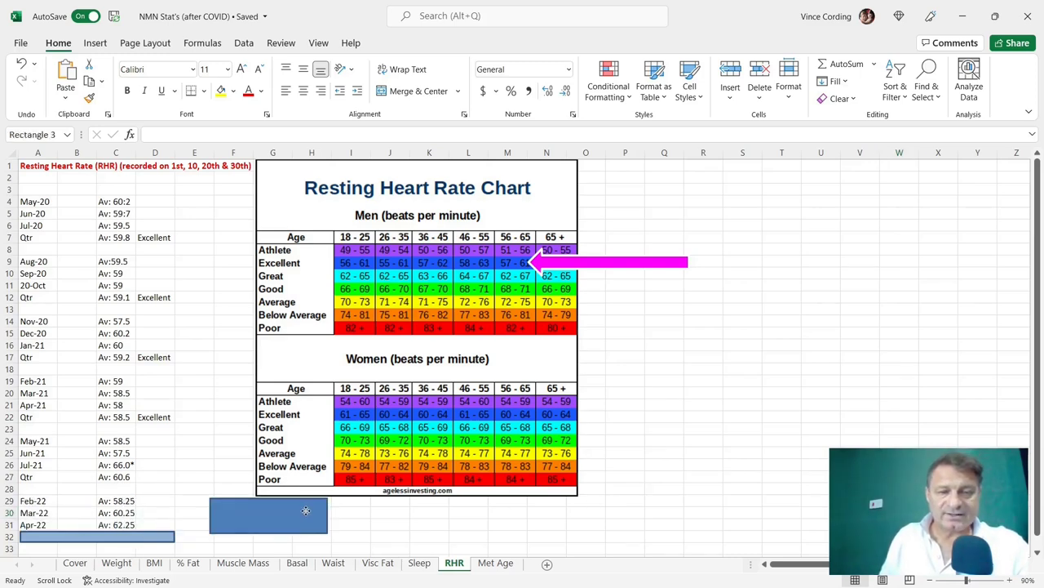
pyautogui.moveTo(268, 514); pyautogui.dragTo(704, 434)
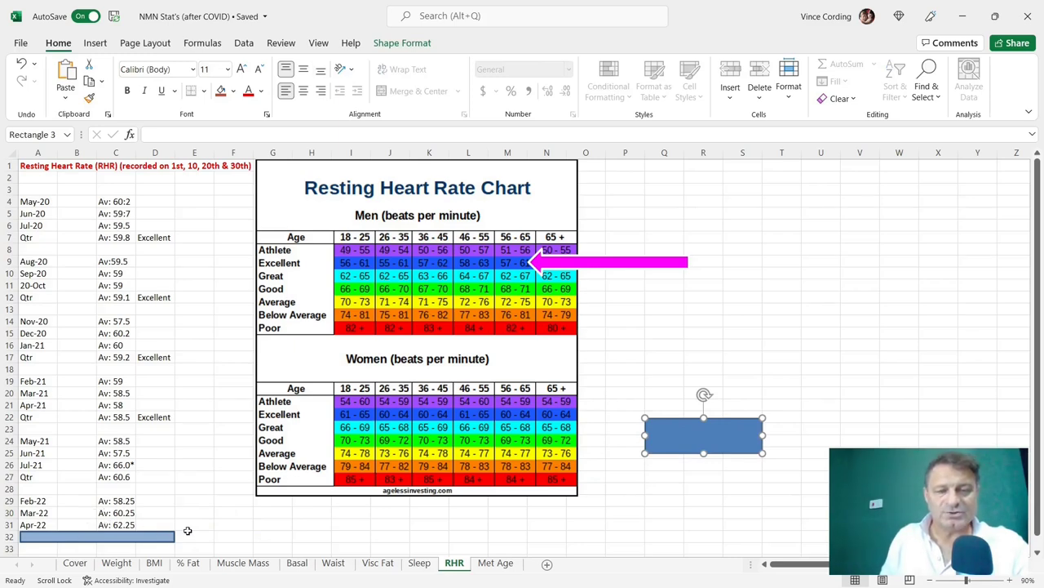
pyautogui.moveTo(251, 527)
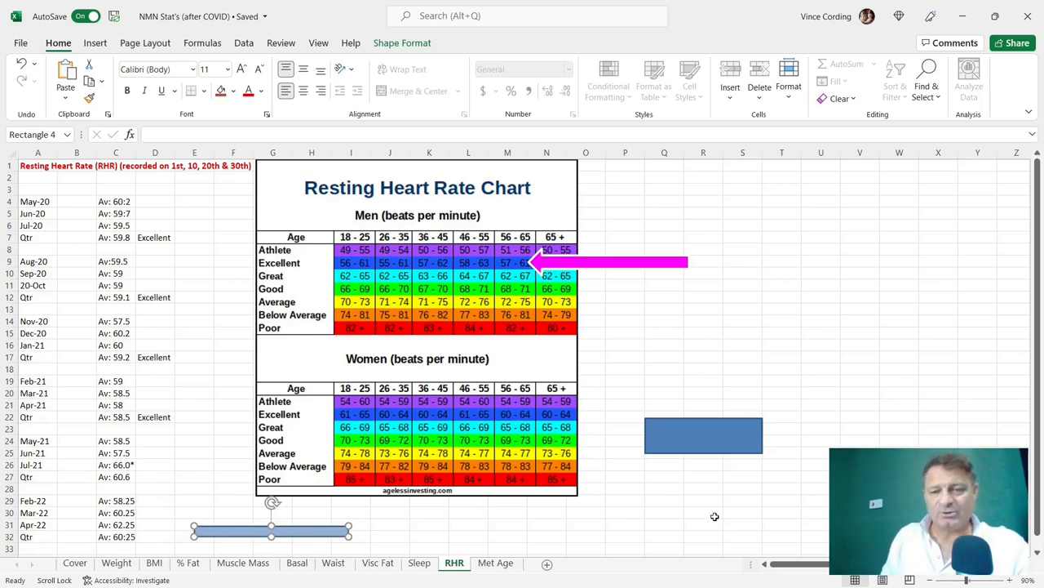
pyautogui.click(701, 513)
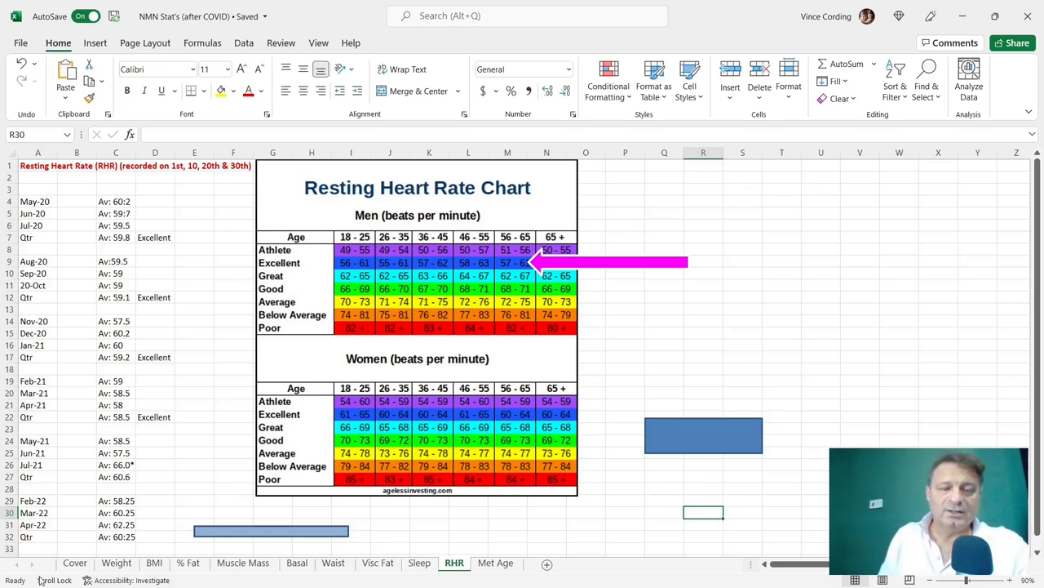
# Reposition the pink arrow so it points at the Excellent row of the chart
pyautogui.click(114, 536)
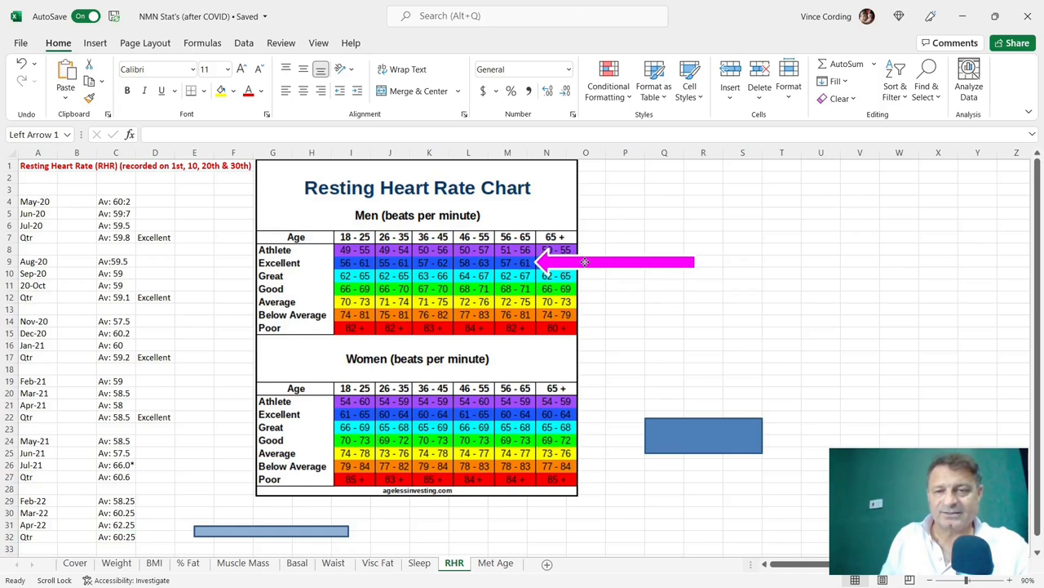
pyautogui.click(620, 261)
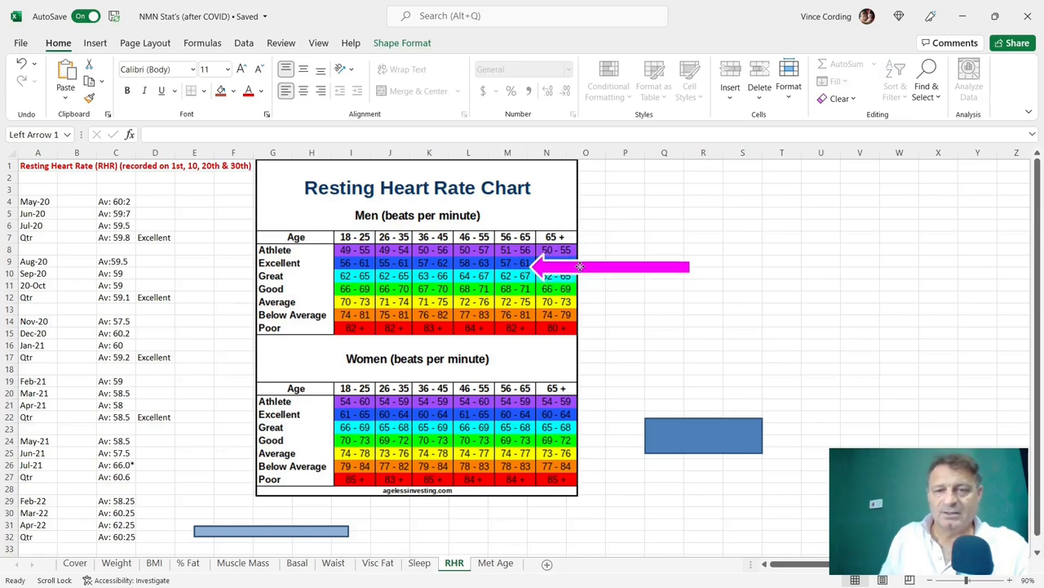
pyautogui.click(620, 264)
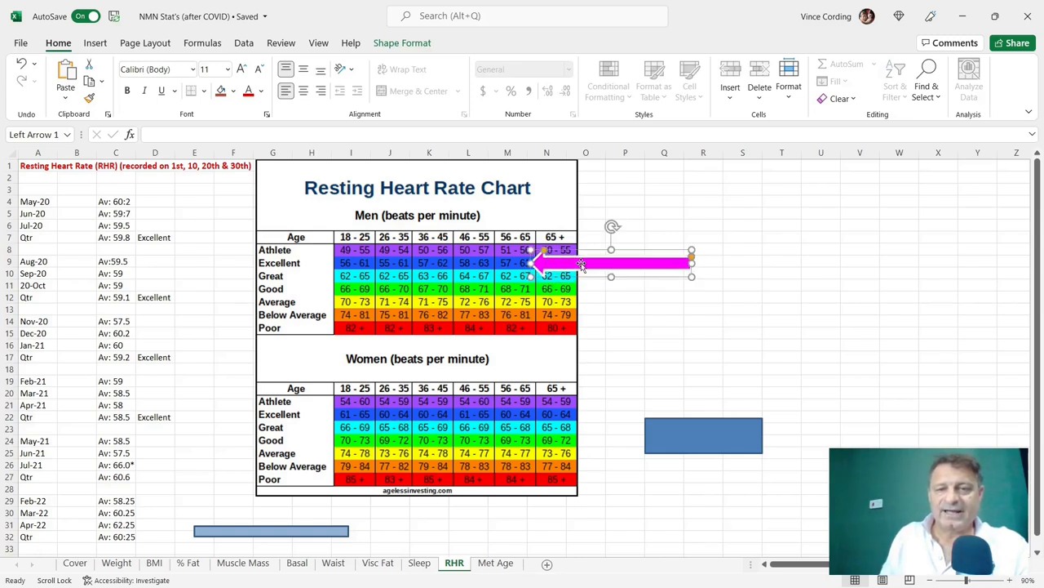
pyautogui.click(900, 319)
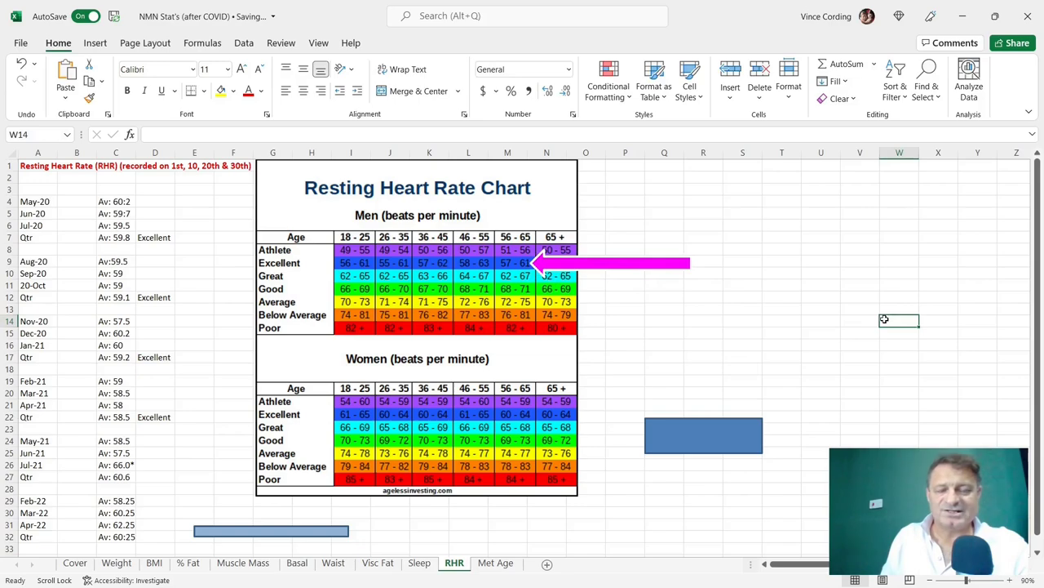